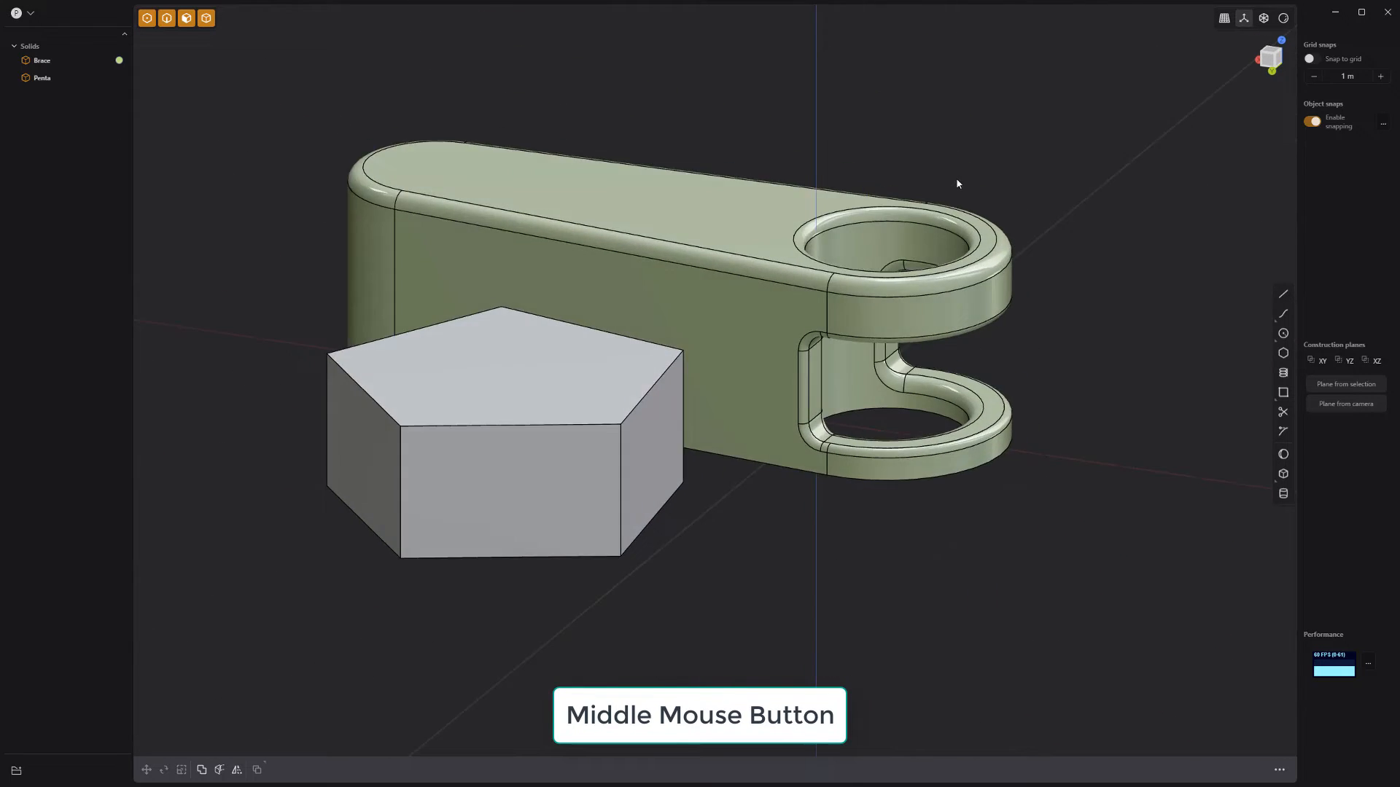
- Zoom the viewport to frame the Brace and Penta solids from a lower, frontal angle
scroll(down, 3)
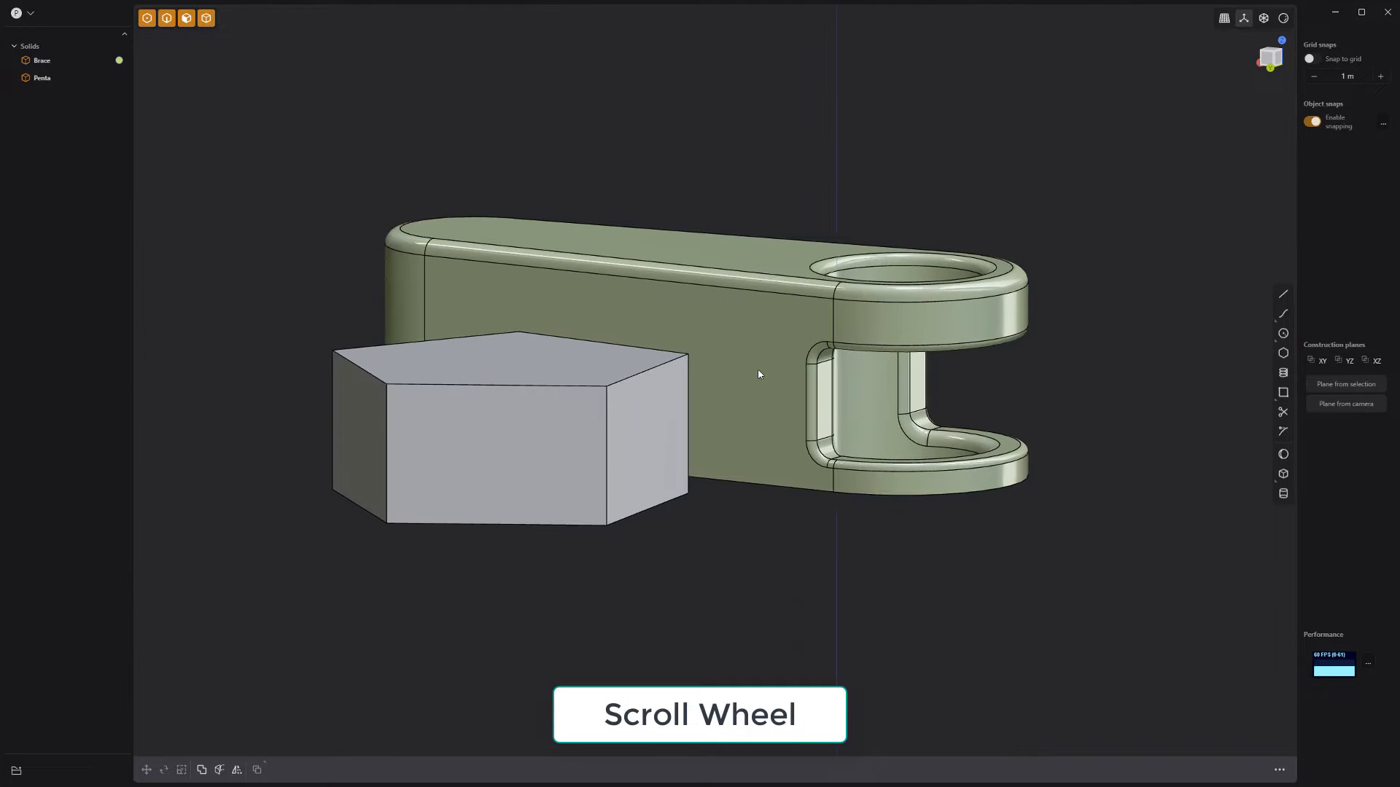
scroll(down, 3)
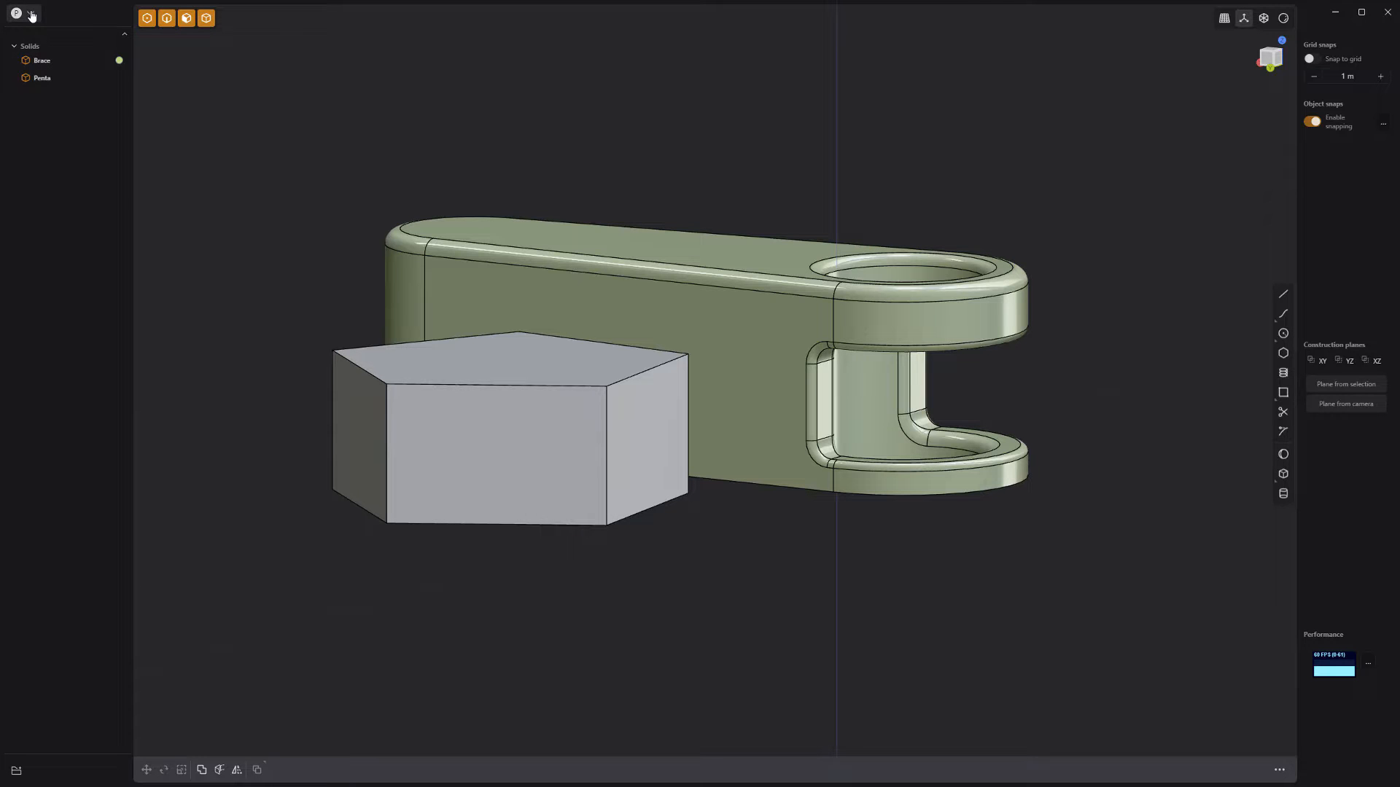
click(16, 14)
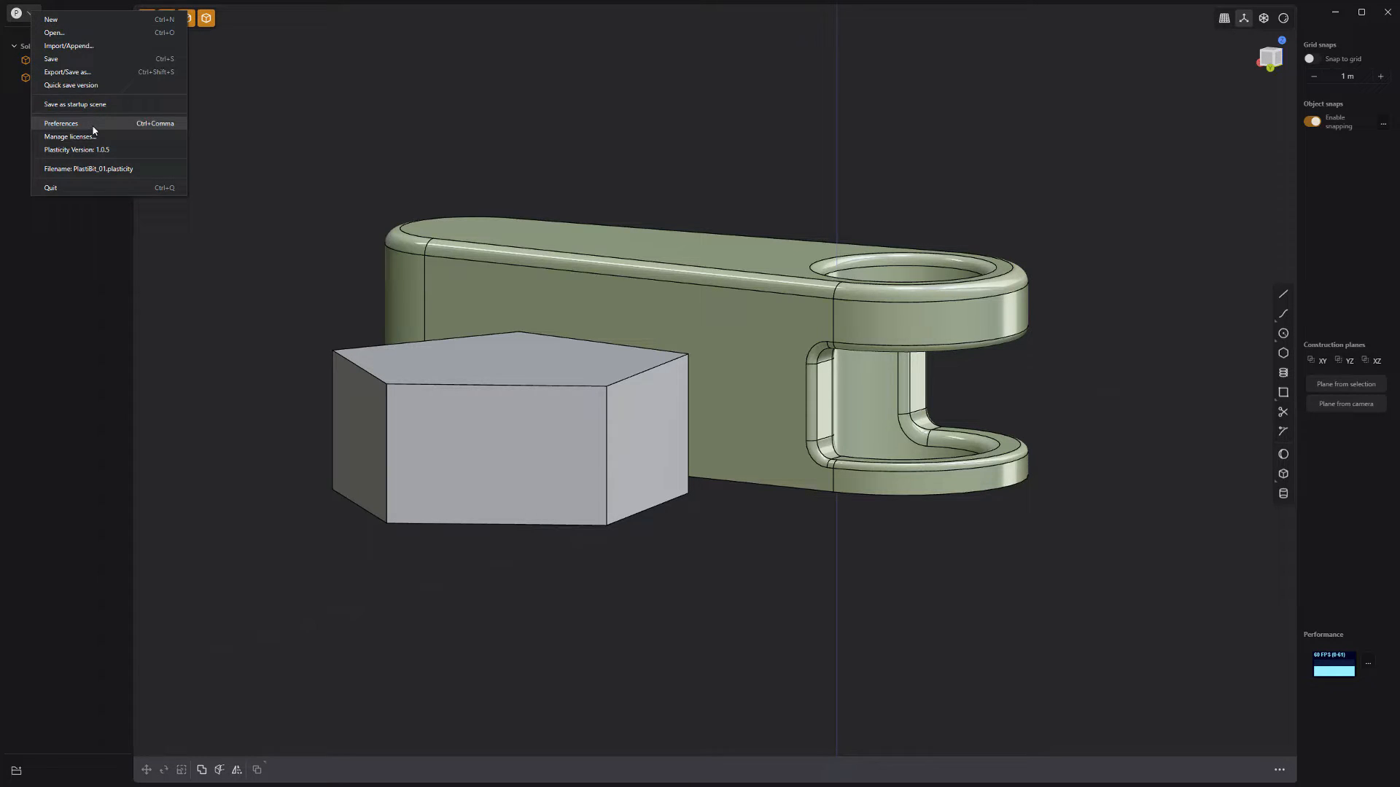
click(60, 123)
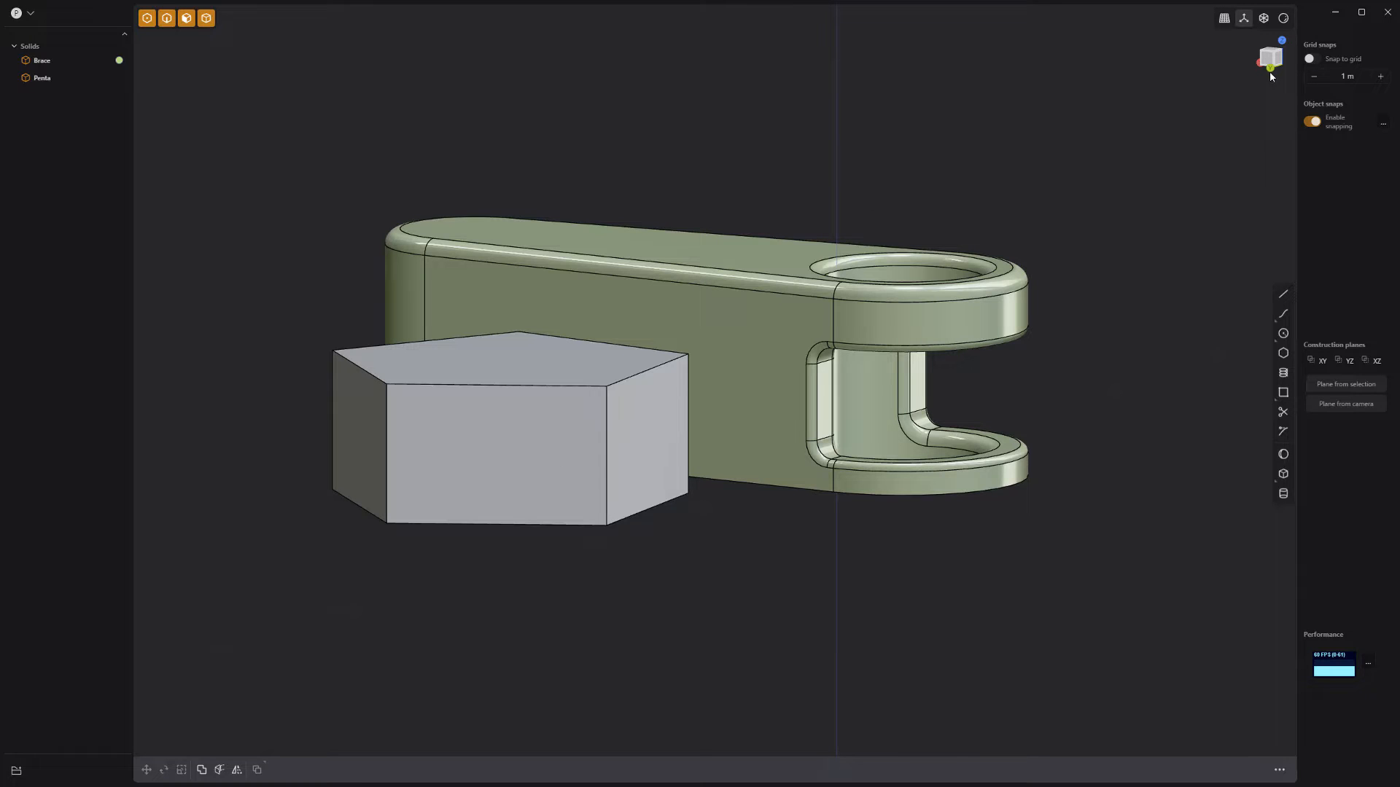
- Cycle through back, top and right views, ending on the top view
click(1270, 57)
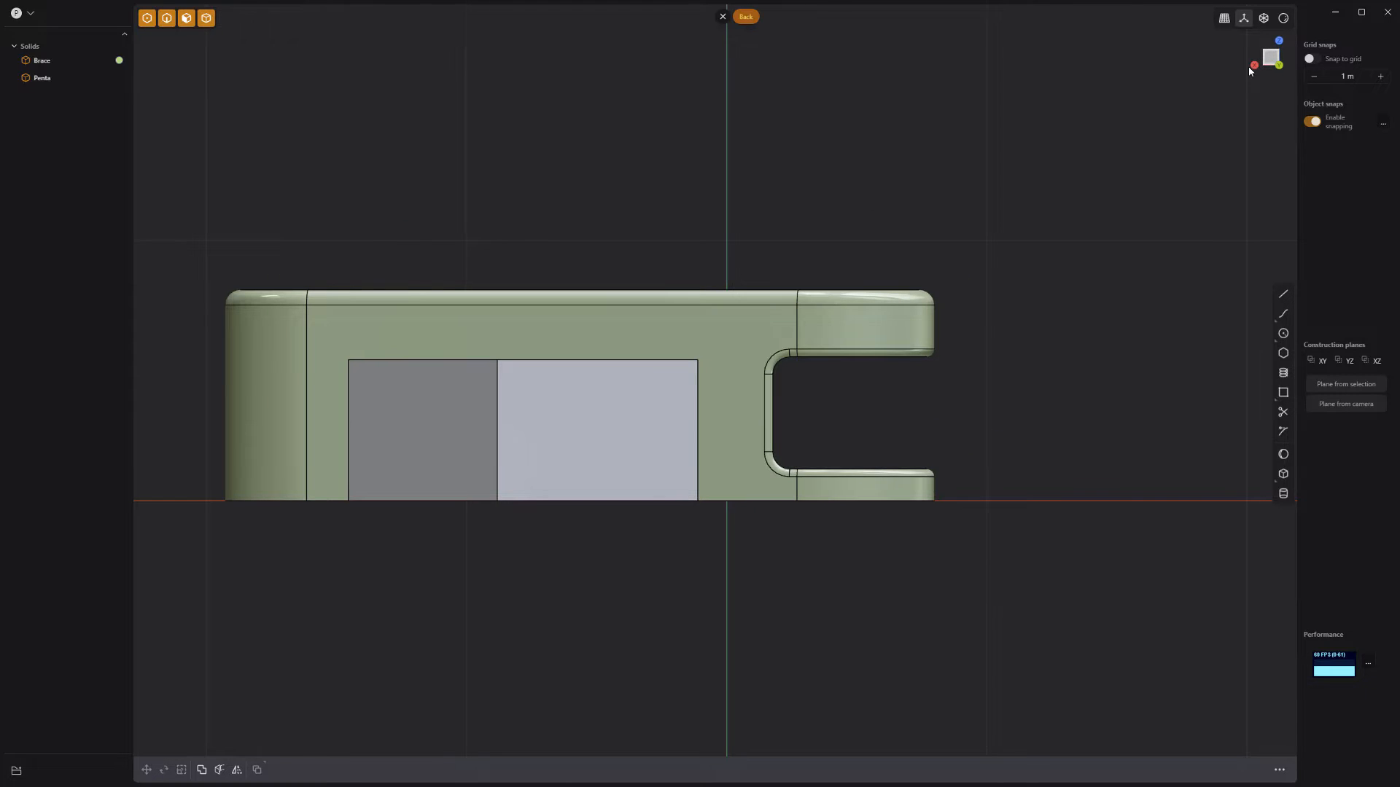
click(1270, 57)
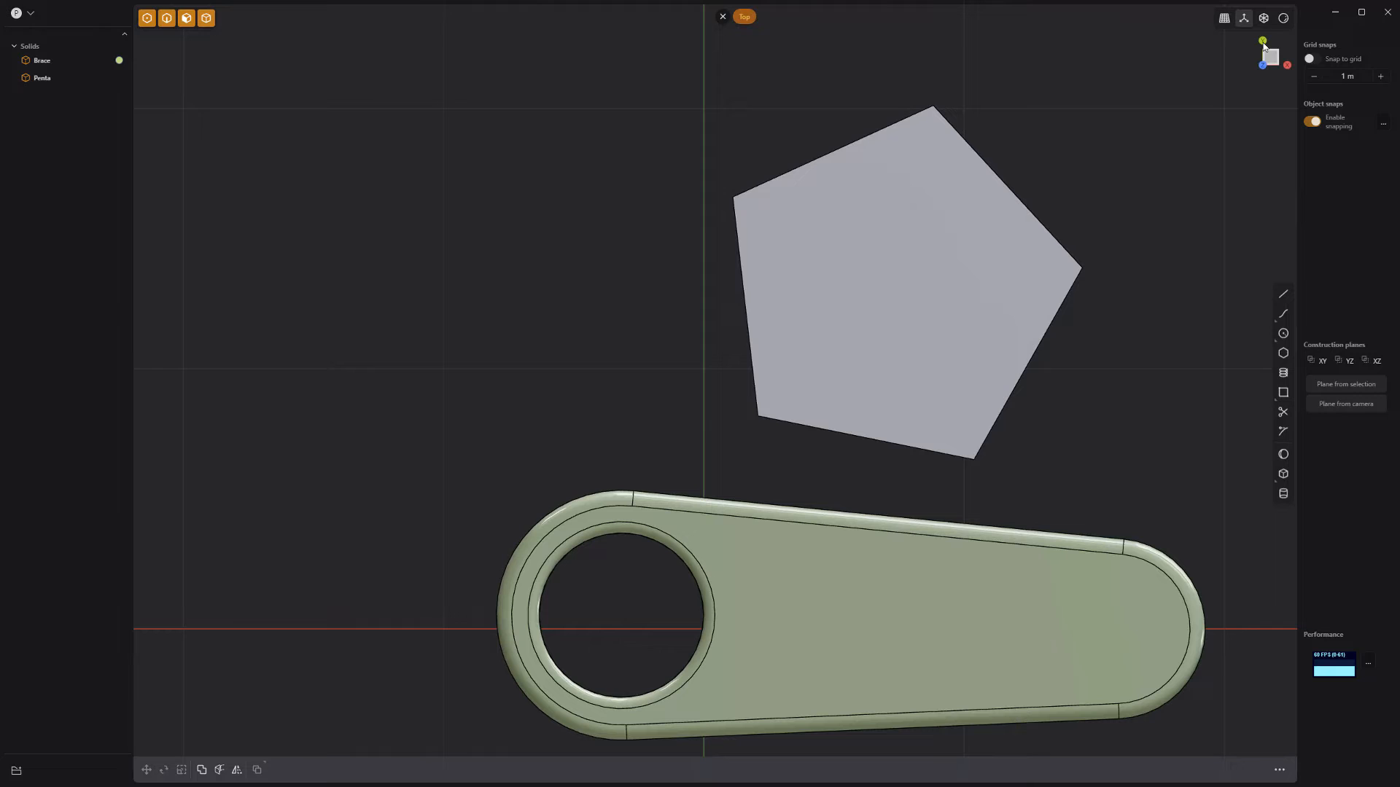
key(NumPad1)
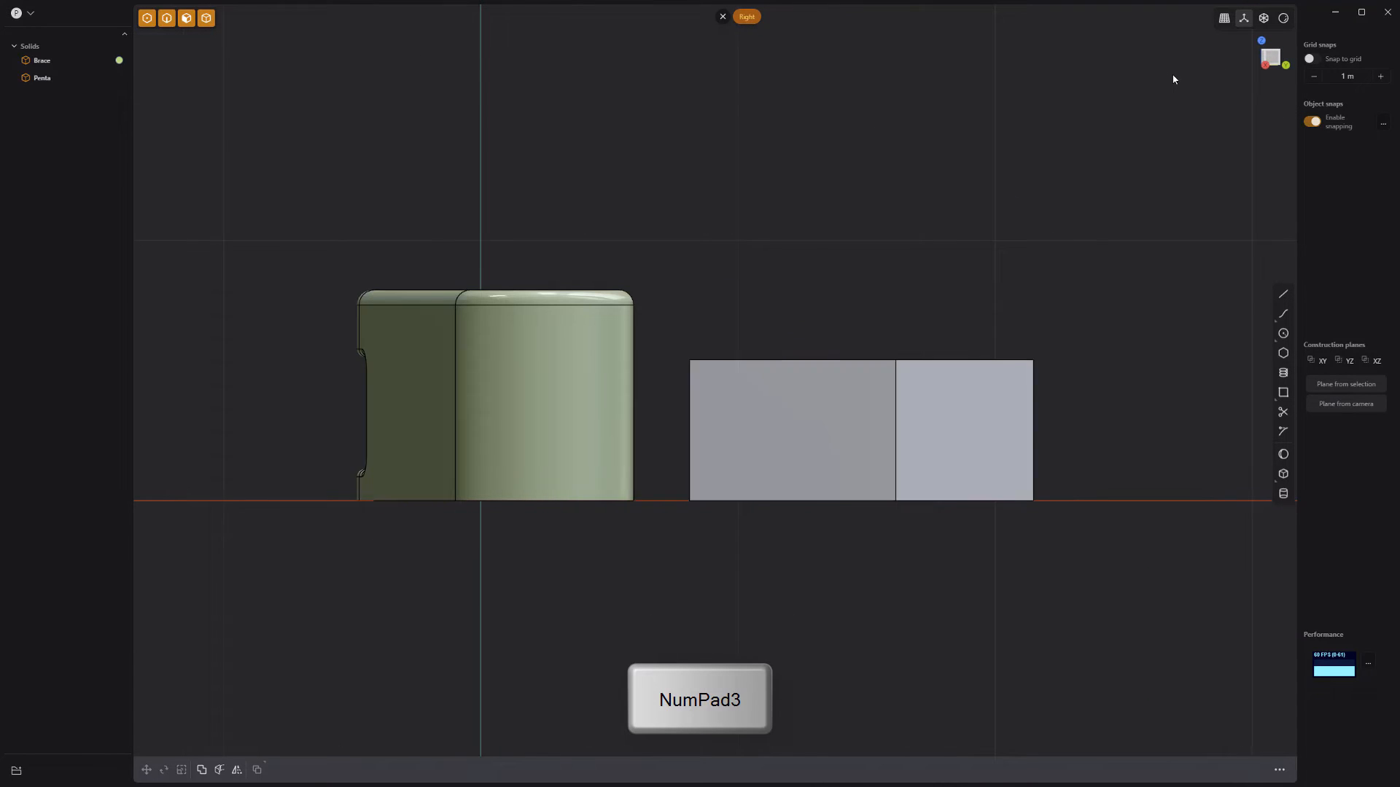
key(NumPad7)
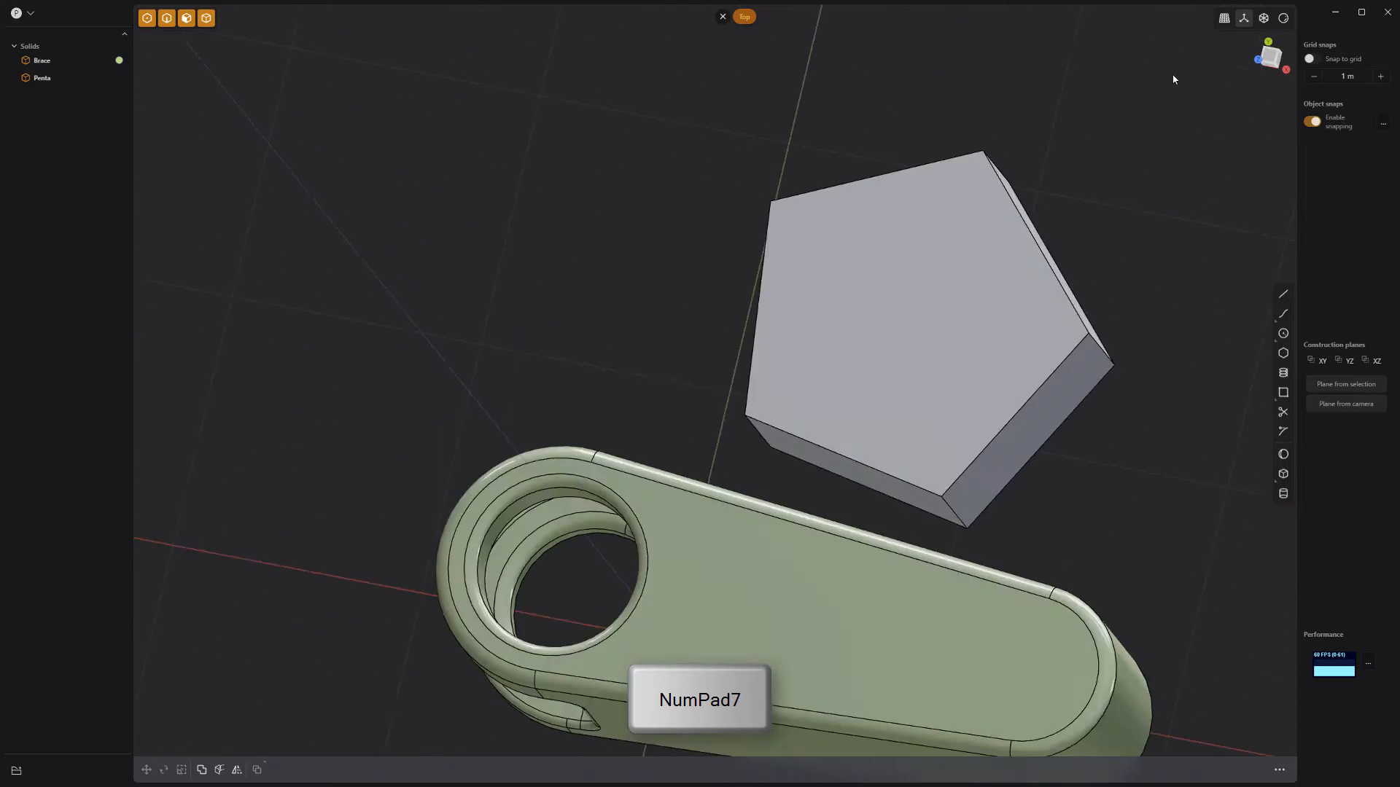
- From the top view, toggle the projection between perspective and orthographic with NumPad5
key(NumPad7)
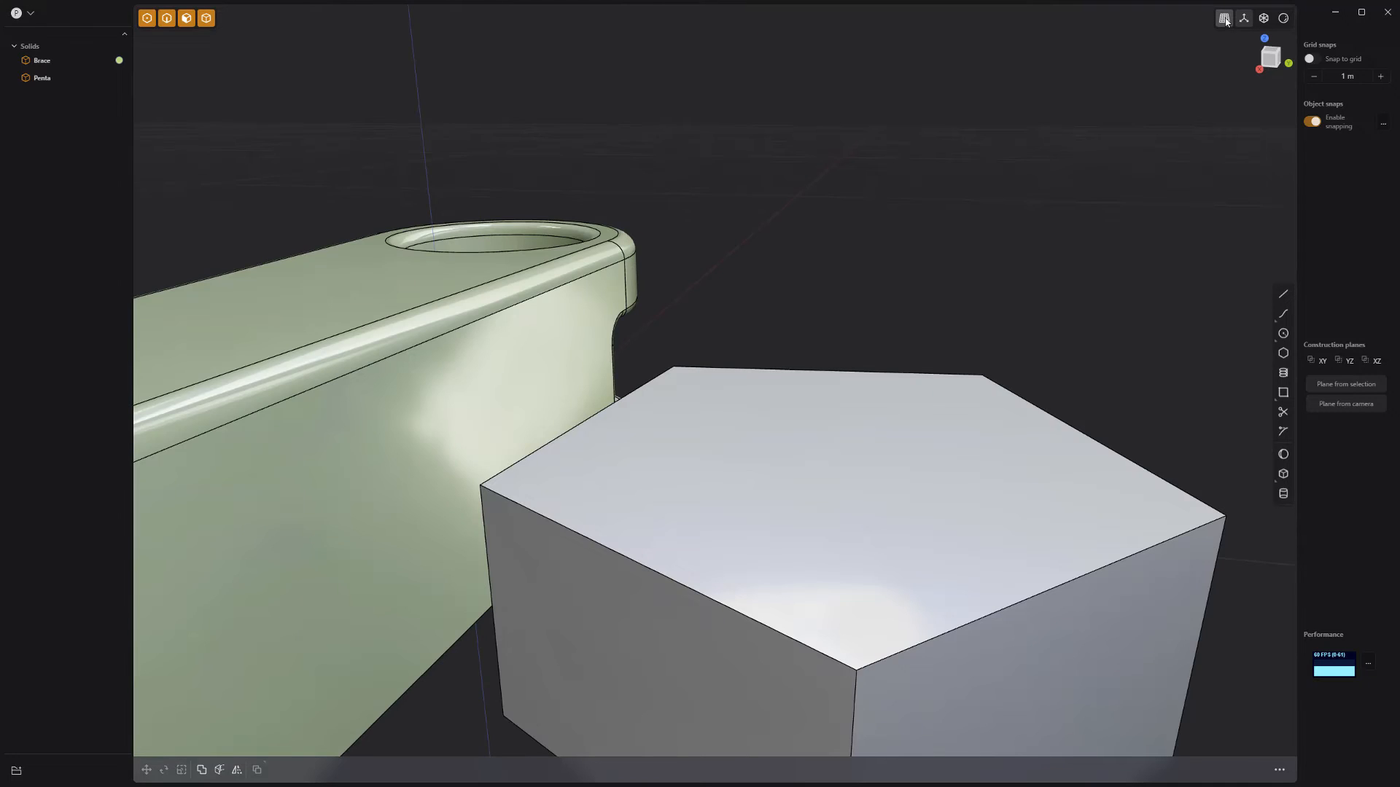
key(NumPad5)
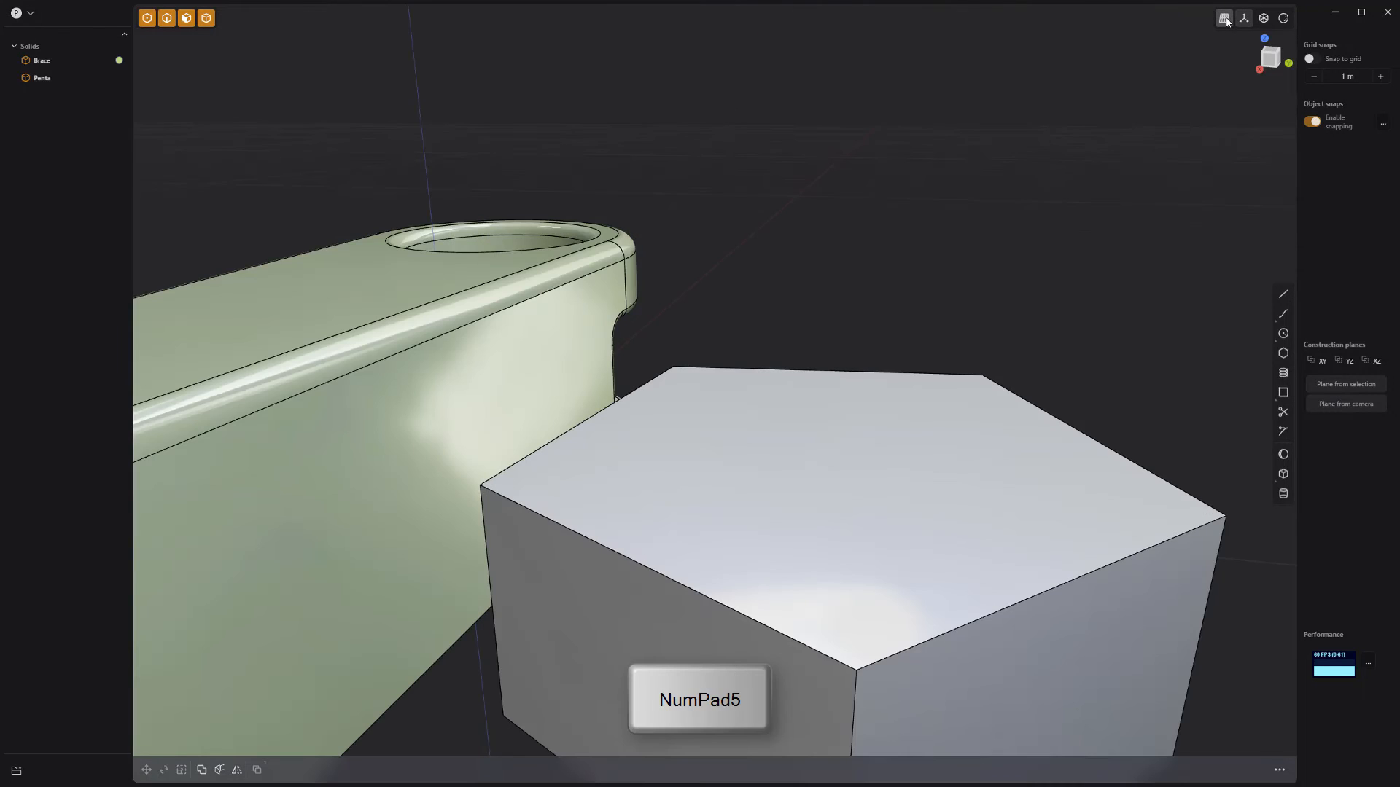
key(numpad5)
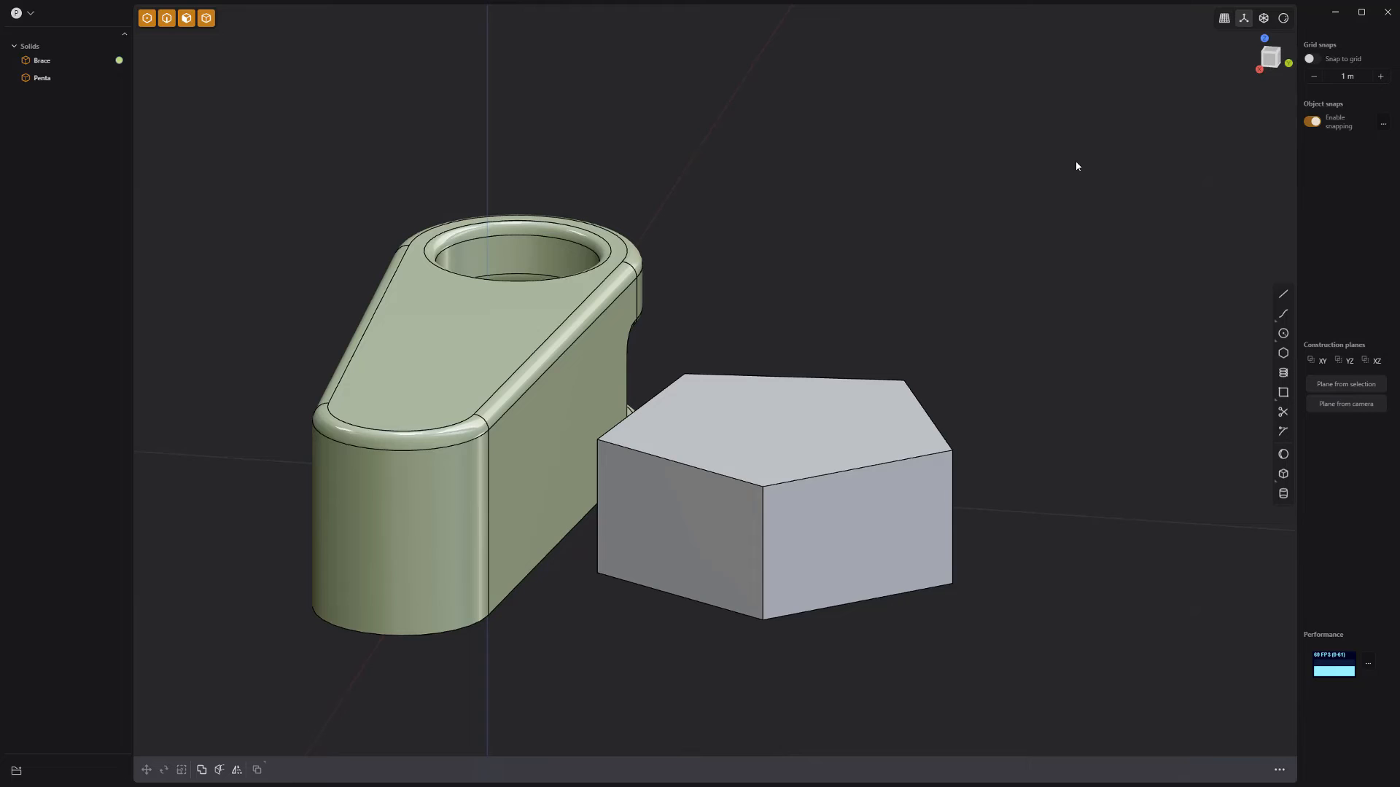